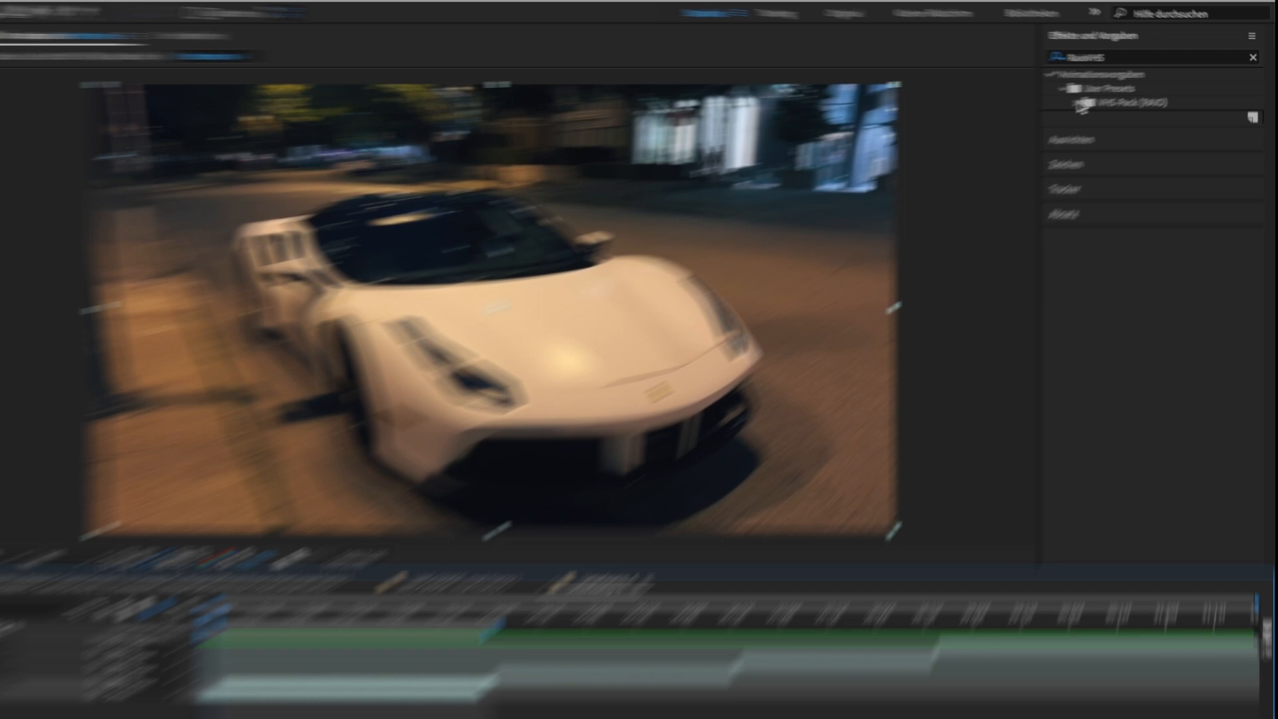
# Step: Expand the VHS-Pack (RAIO) folder and select the ASAP Rocky clip layer
pyautogui.click(979, 128)
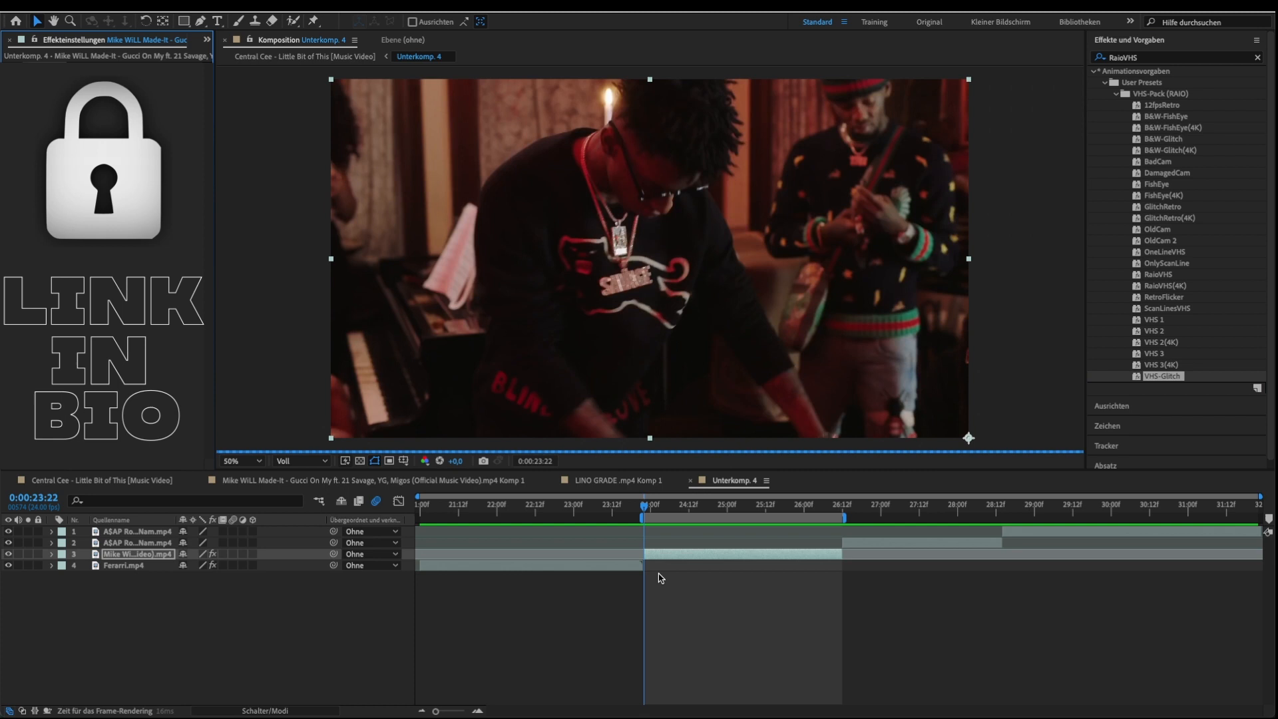
pyautogui.click(743, 503)
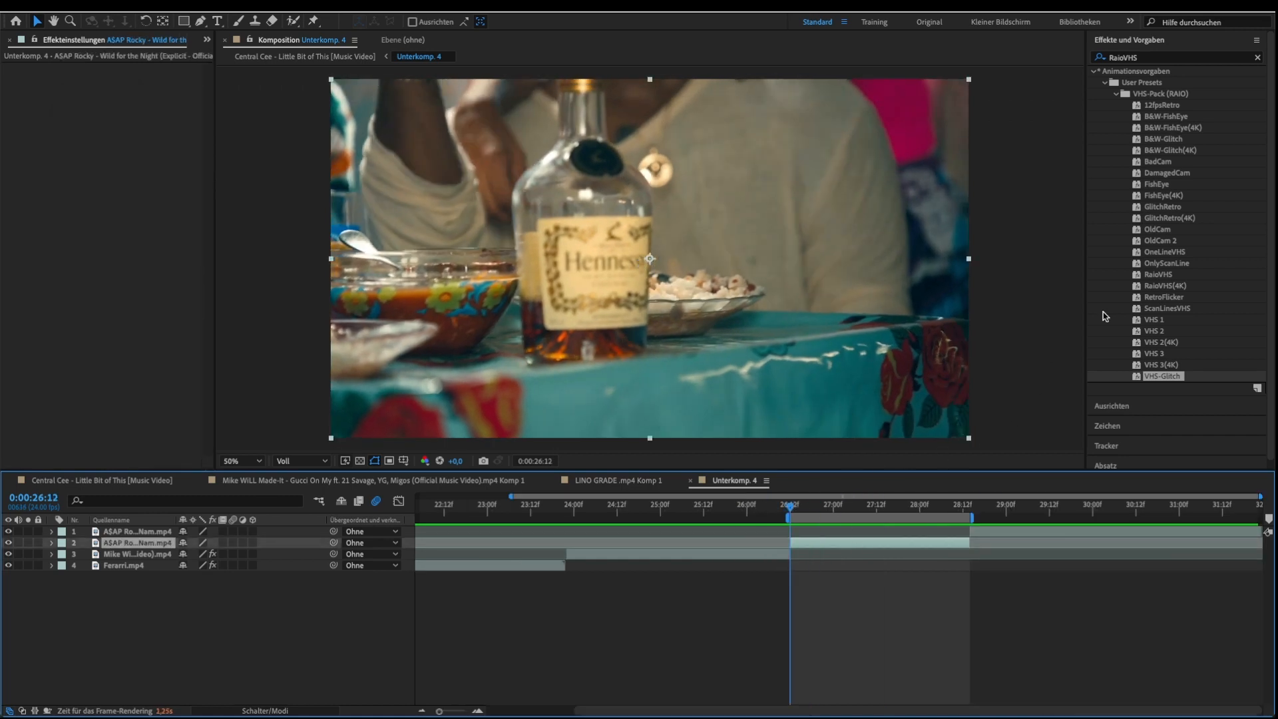
pyautogui.moveTo(1163, 232)
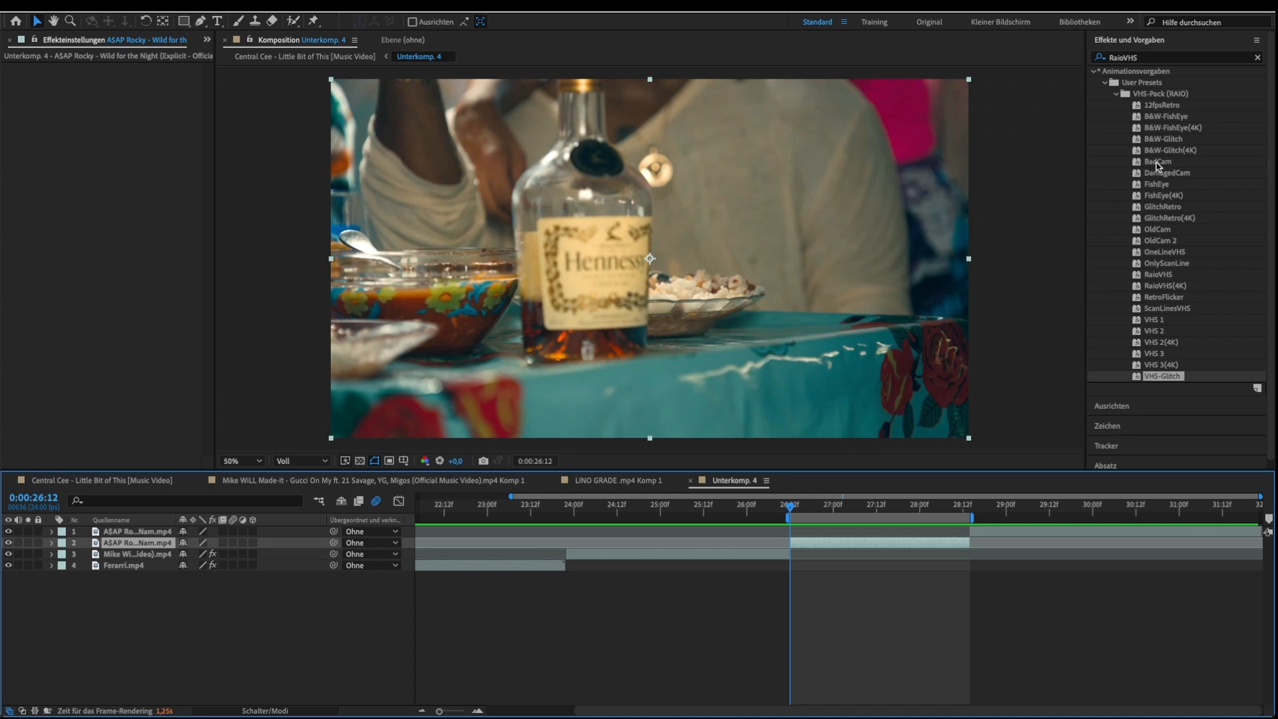
# Step: Apply the OldCam 2 VHS preset to the ASAP Rocky clip
pyautogui.click(1161, 241)
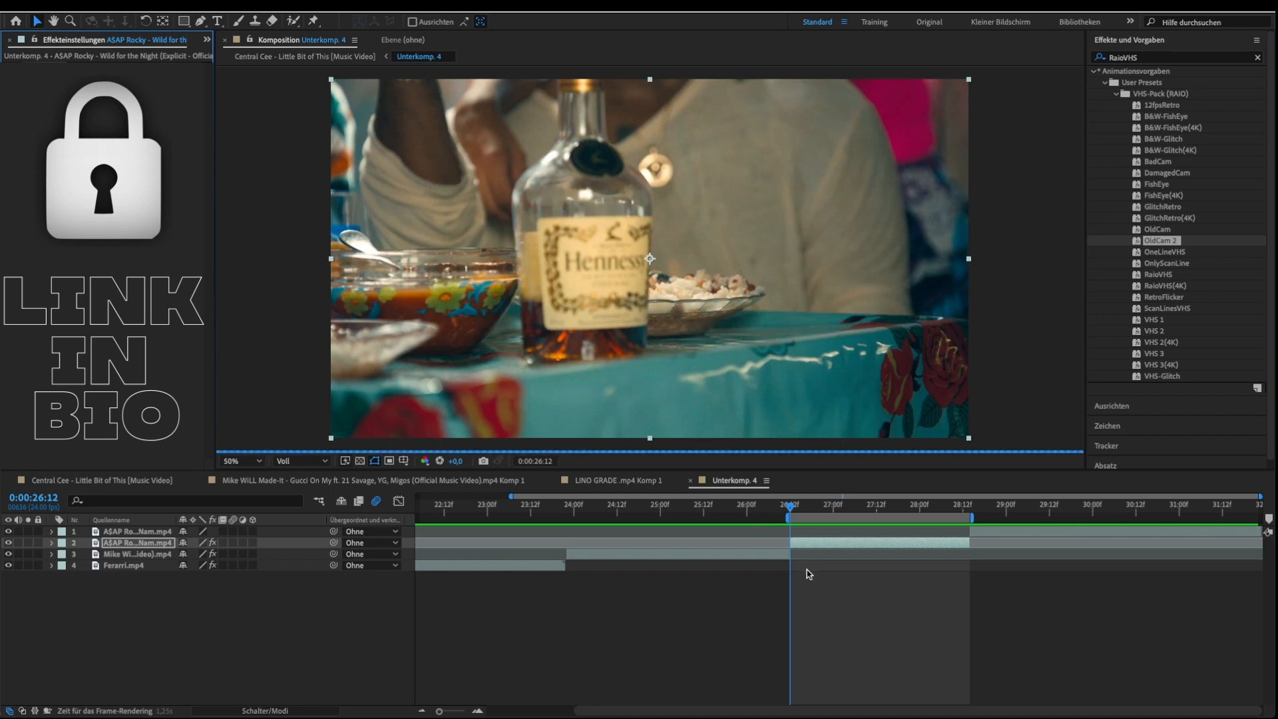
pyautogui.click(954, 506)
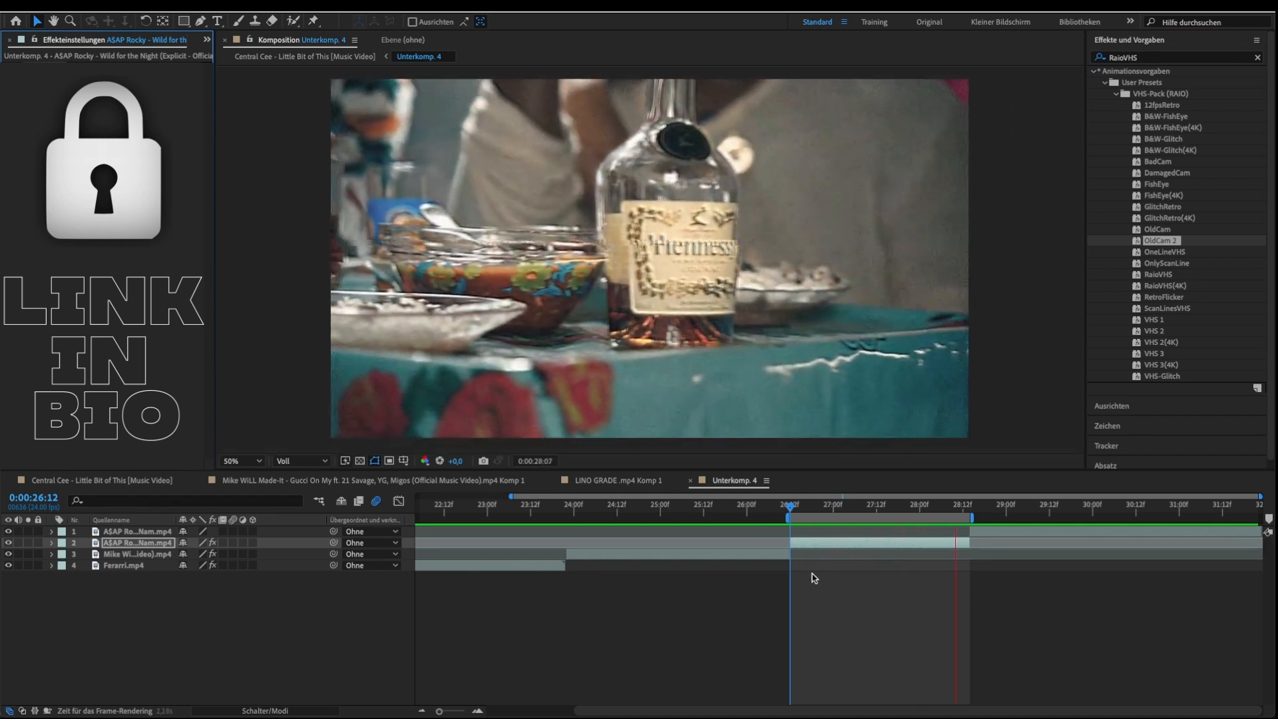